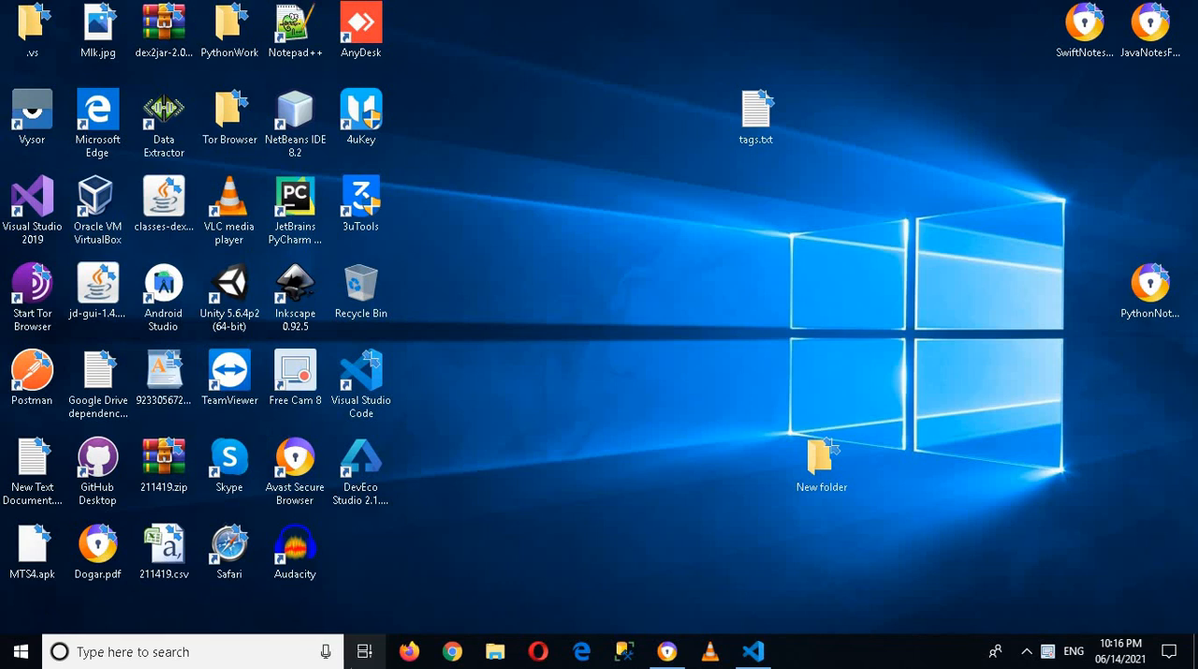
pyautogui.moveTo(752, 650)
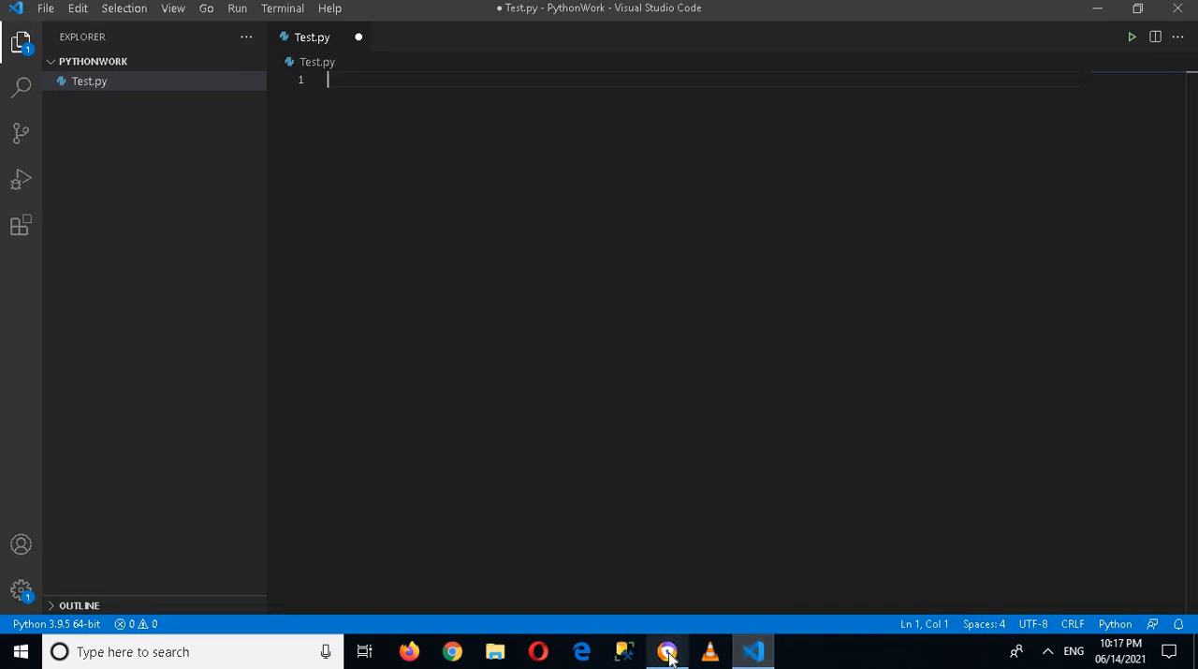
# On line 1 of Test.py, write the assignment a,b,c,d,e = 3,2,2.0,-3,10
pyautogui.write('a,b')
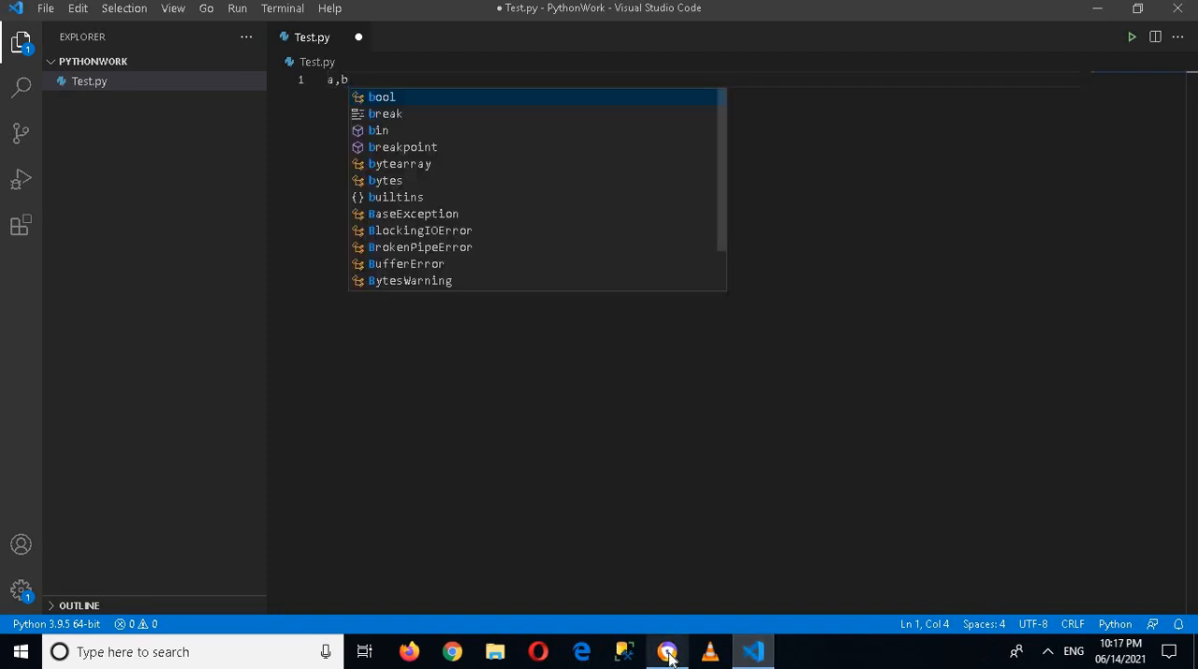
pyautogui.write(',c,')
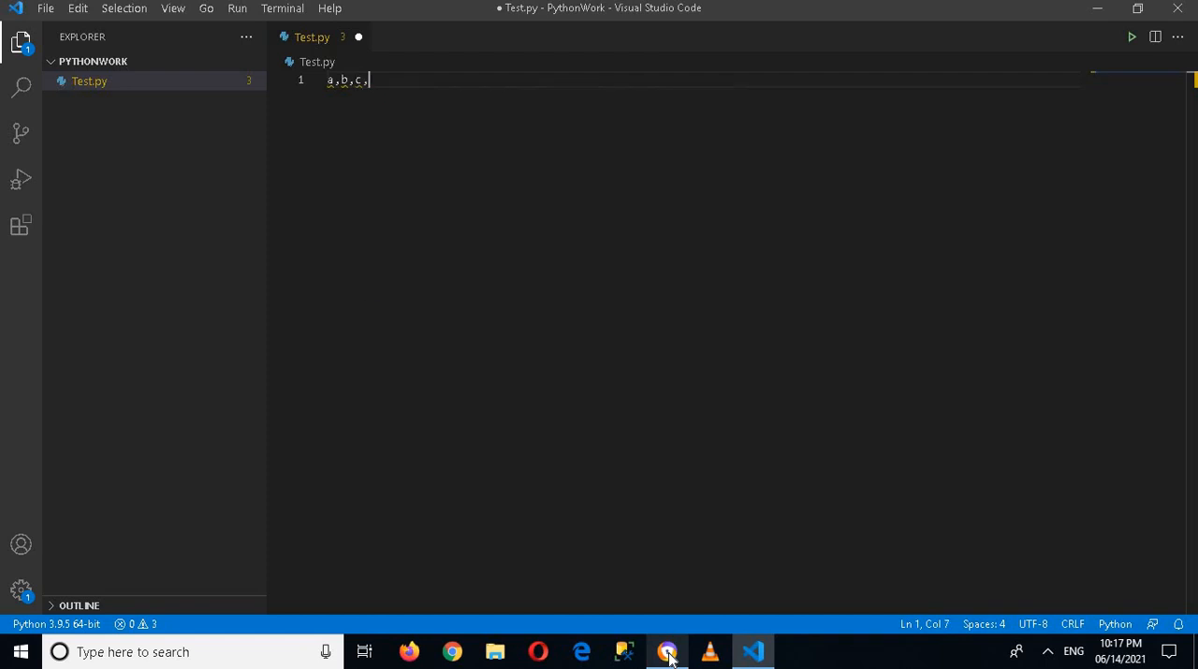
pyautogui.write('d,e =')
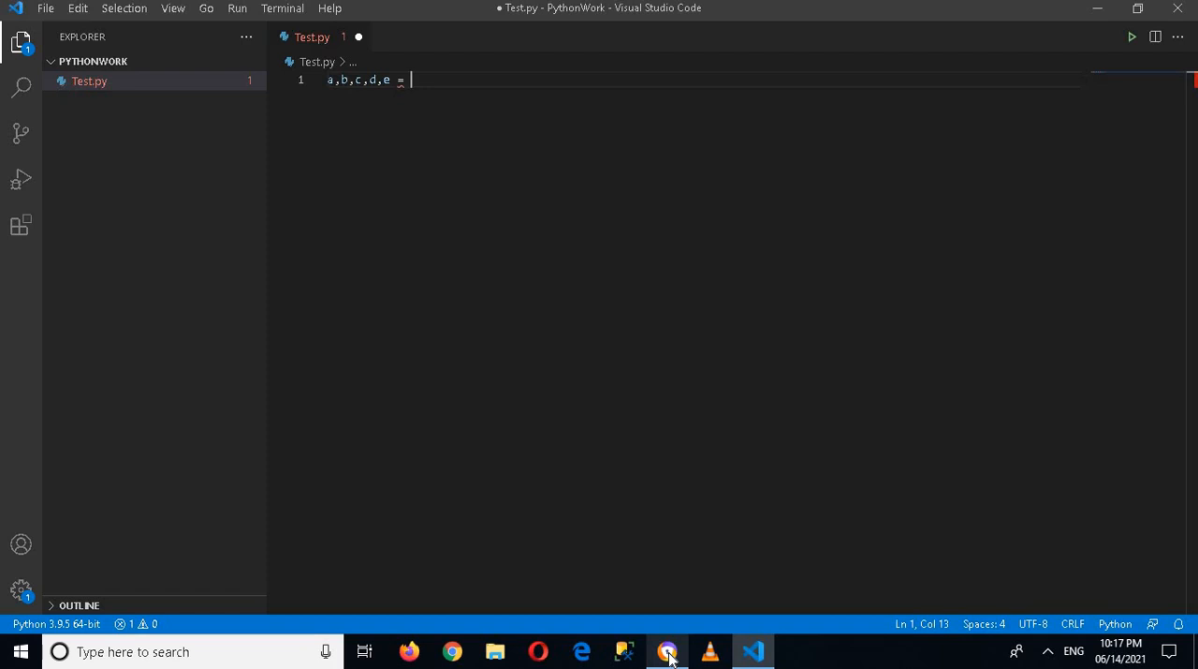
pyautogui.write('3,3')
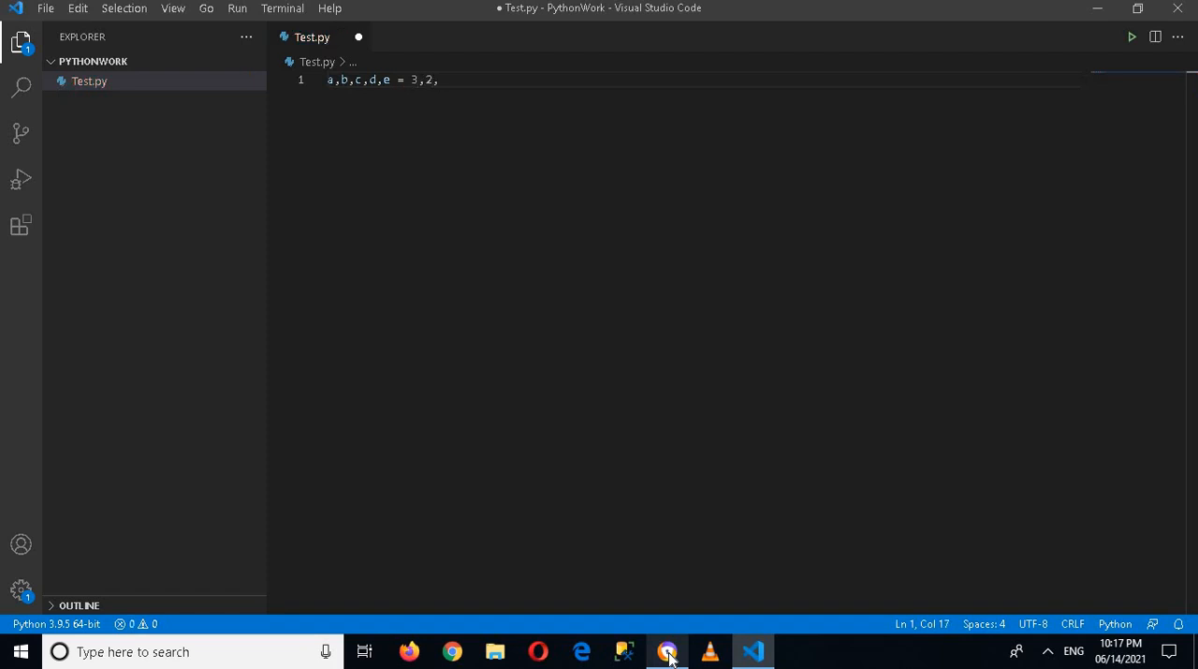
pyautogui.write('2.0')
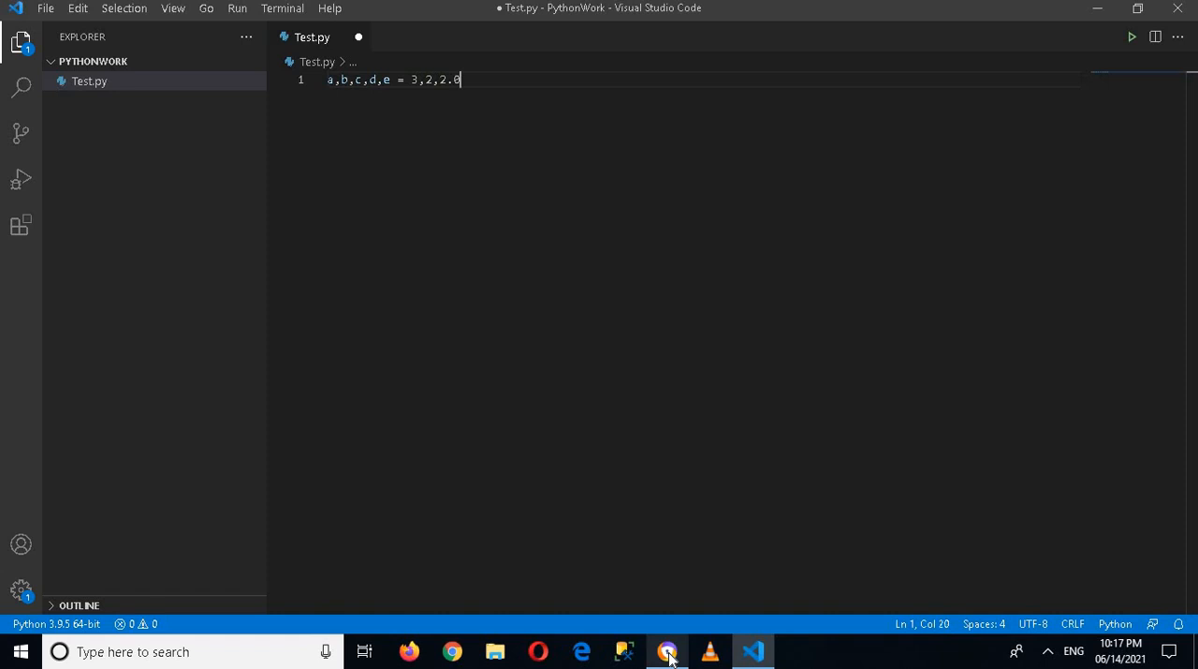
pyautogui.write(',')
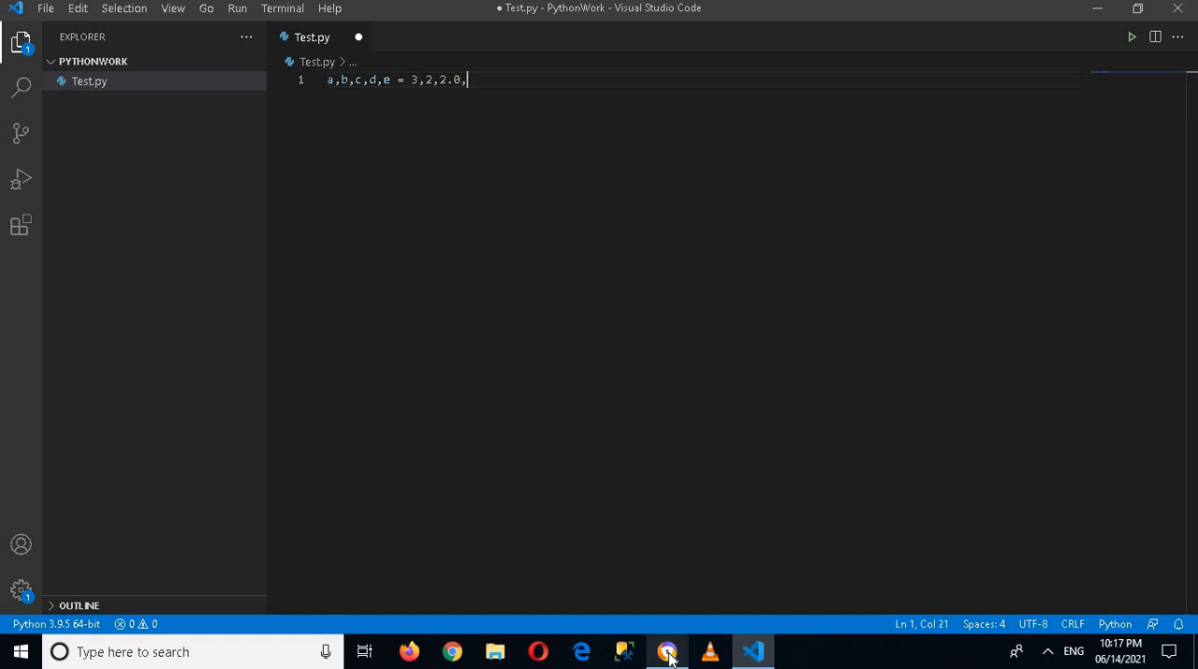
pyautogui.write('-3,')
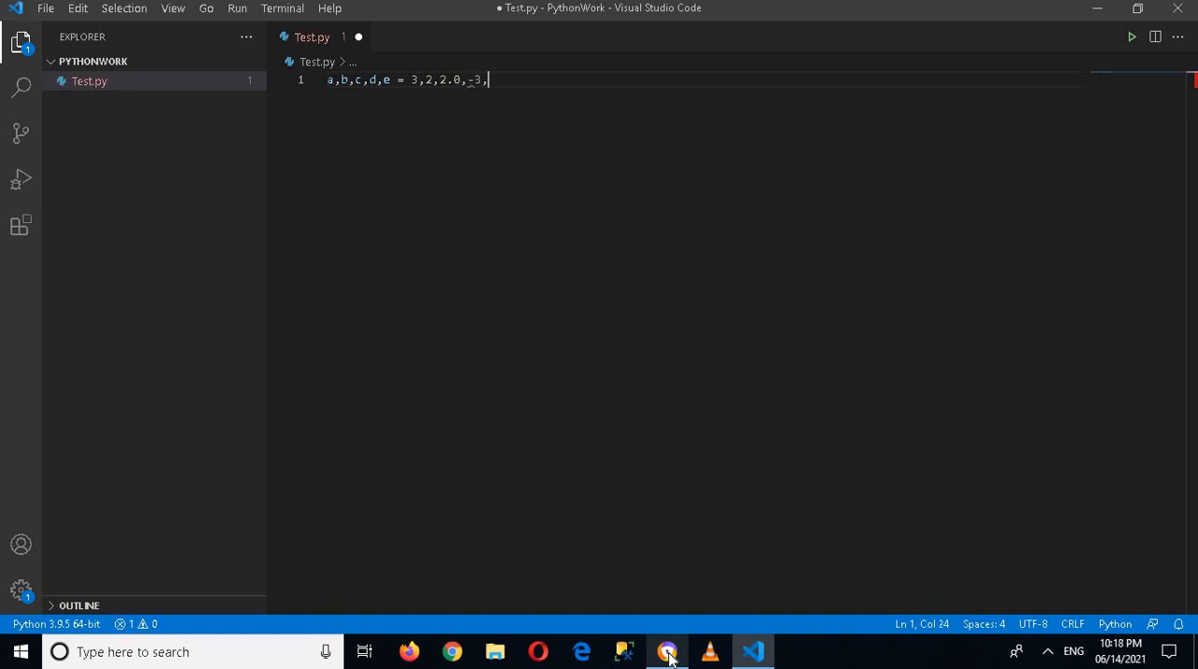
pyautogui.write('1')
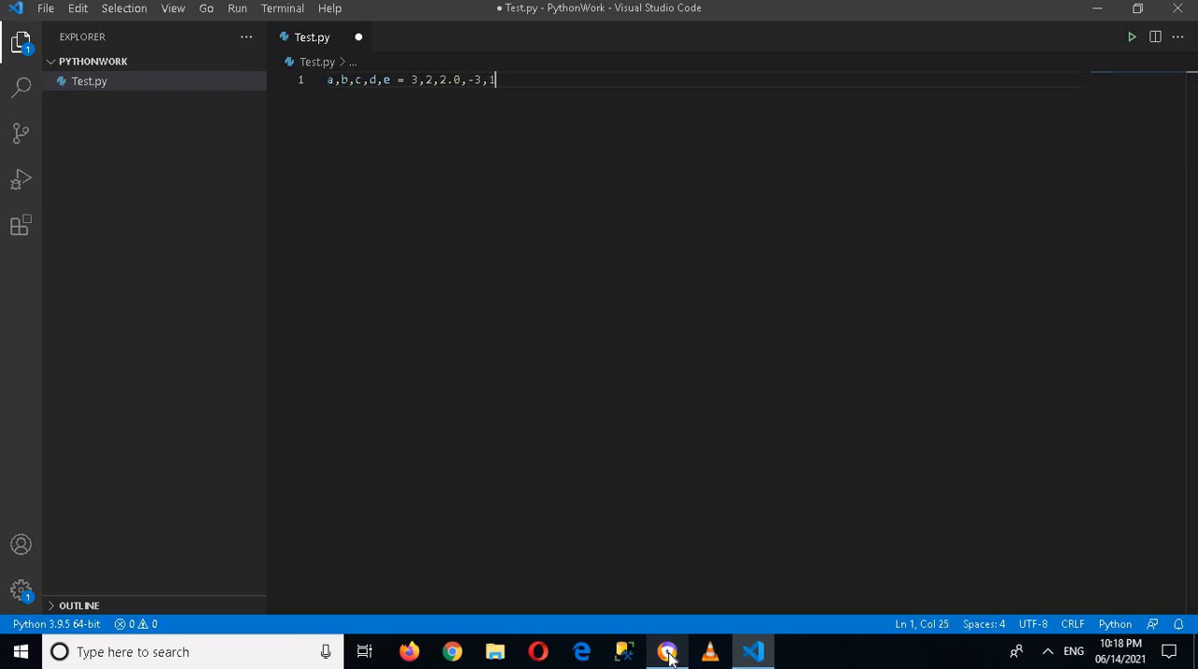
pyautogui.write('0')
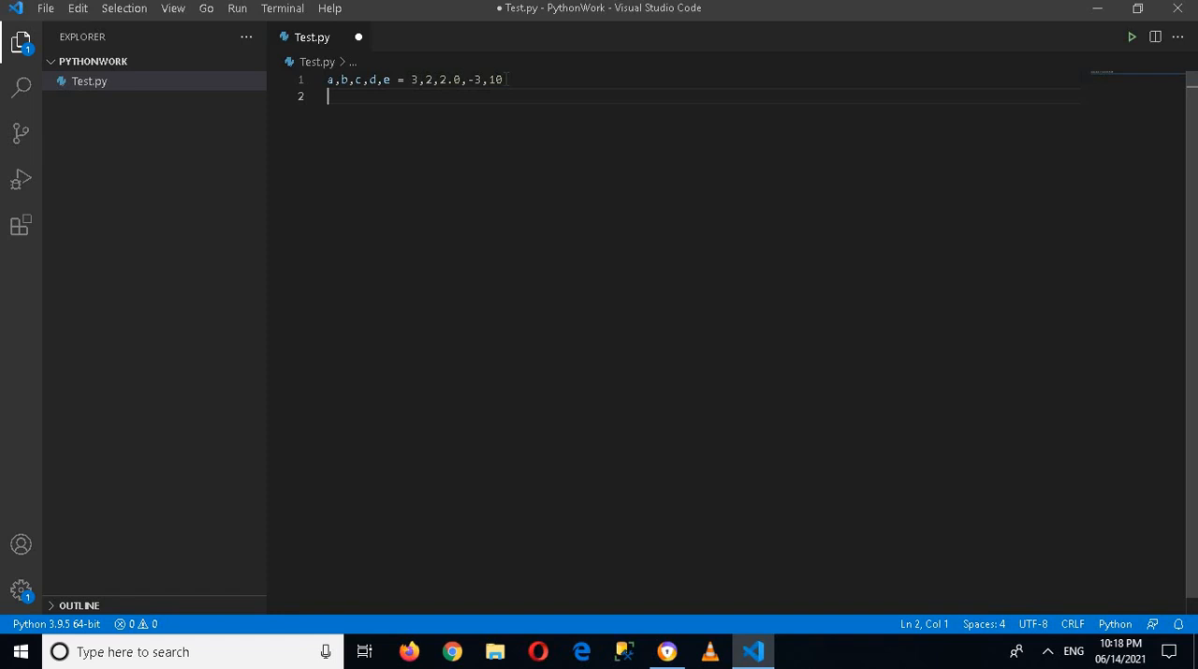
# Add print(a/b) on line 2 and run Test.py in the terminal, showing 1.5
pyautogui.write('print')
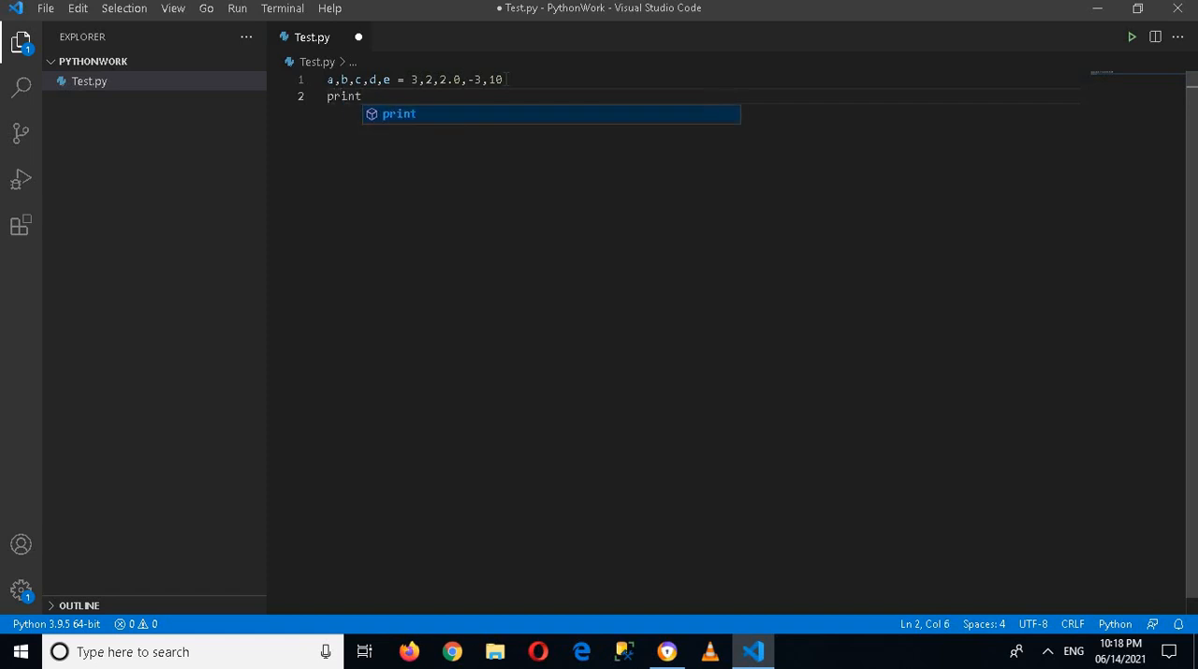
pyautogui.write('(a/)')
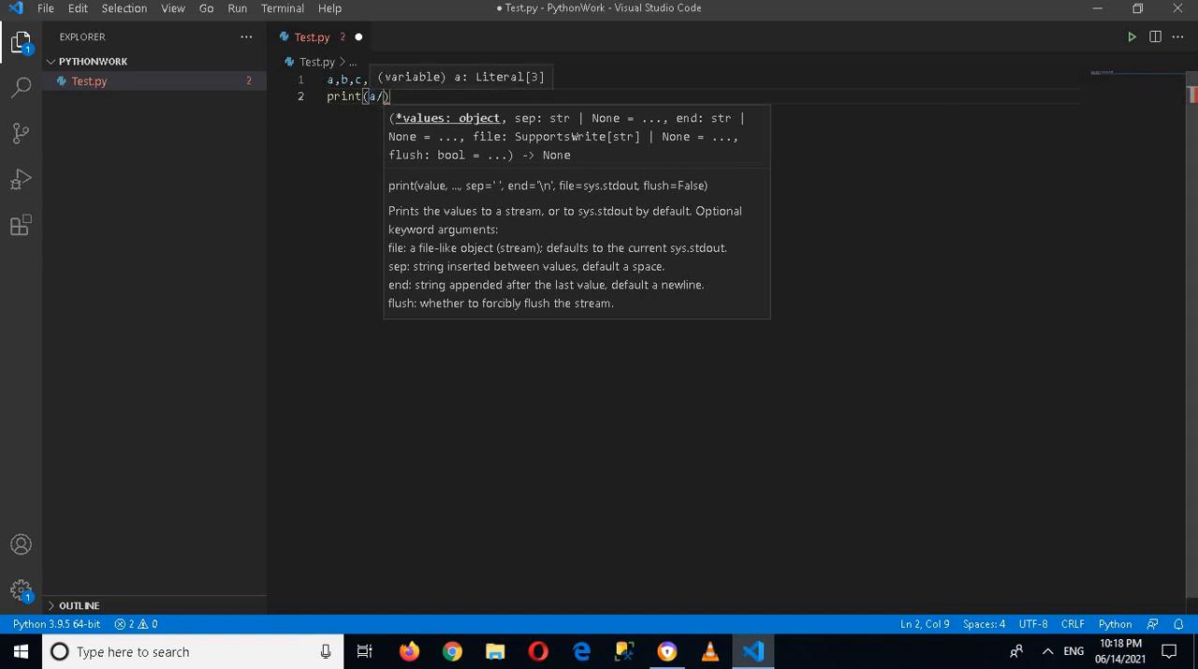
pyautogui.write('b')
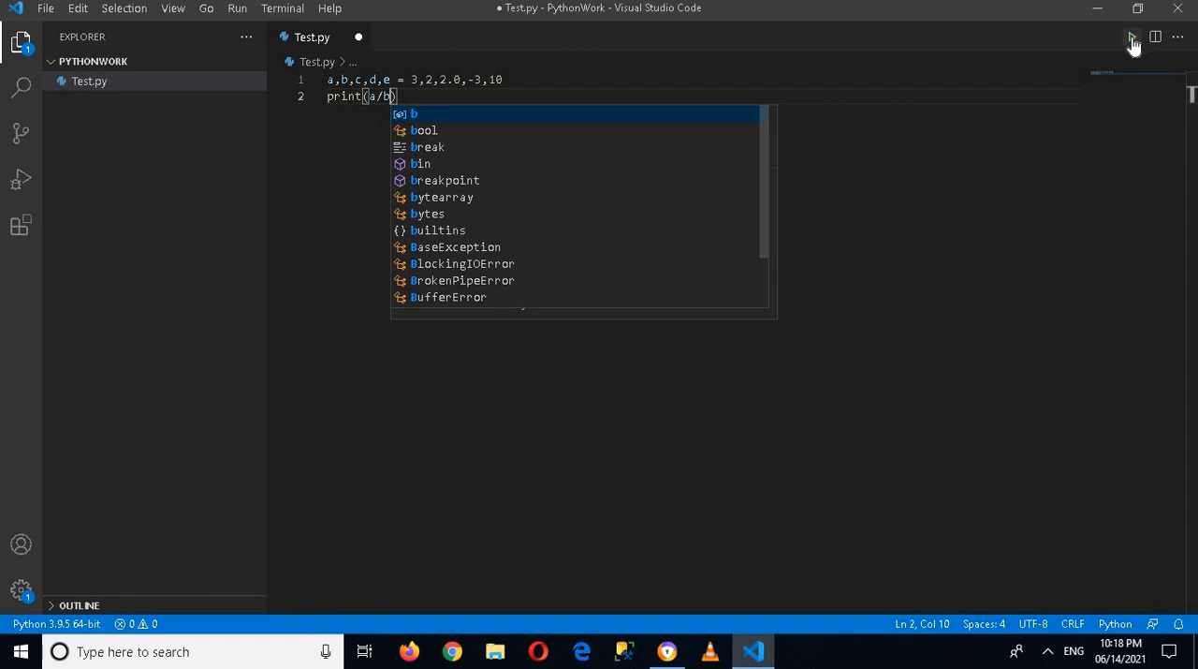
pyautogui.click(1131, 37)
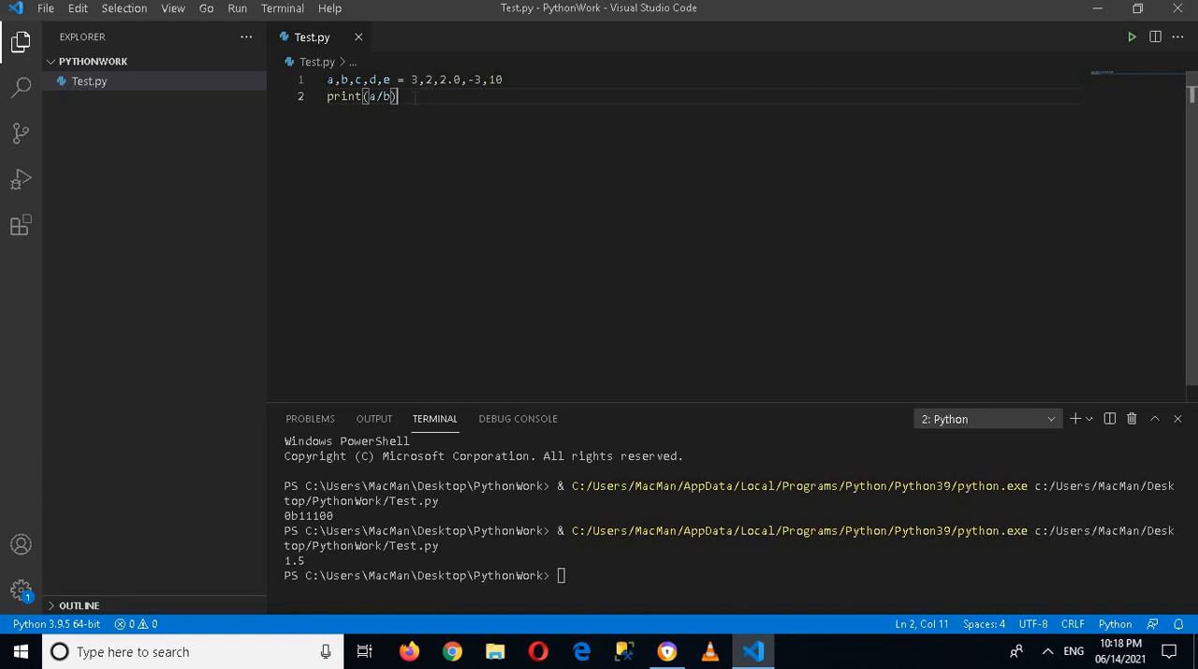
# Add print(d/b) on line 3 and rerun the file, giving 1.5 and -1.5
pyautogui.press('Enter')
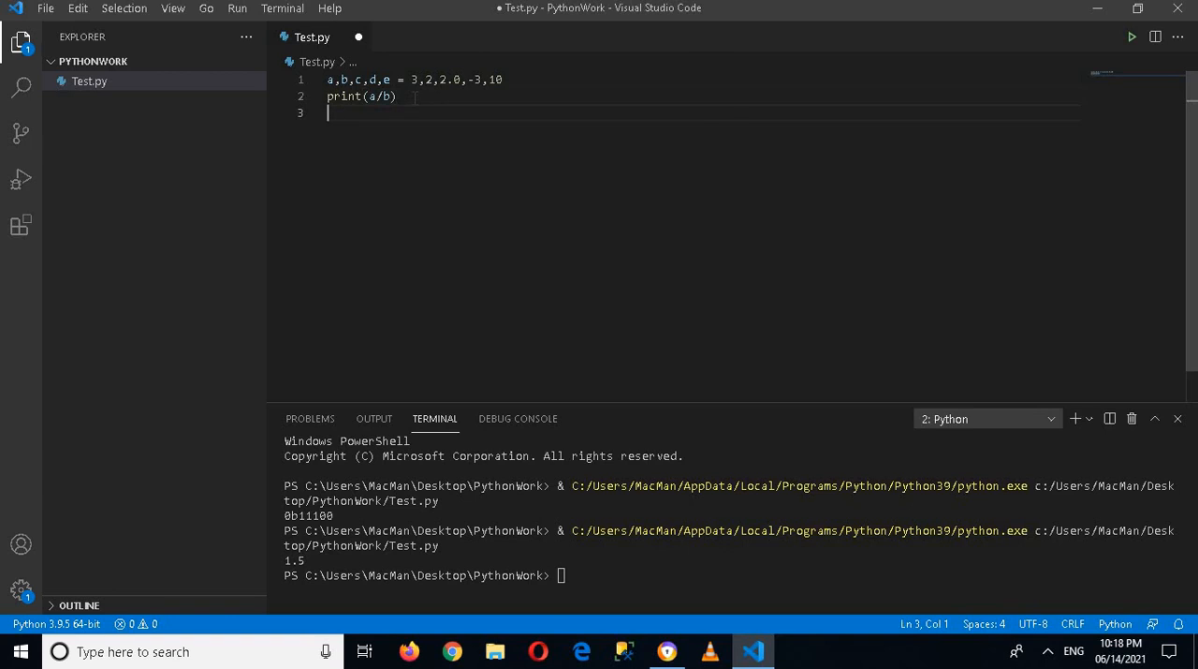
pyautogui.write('print(')
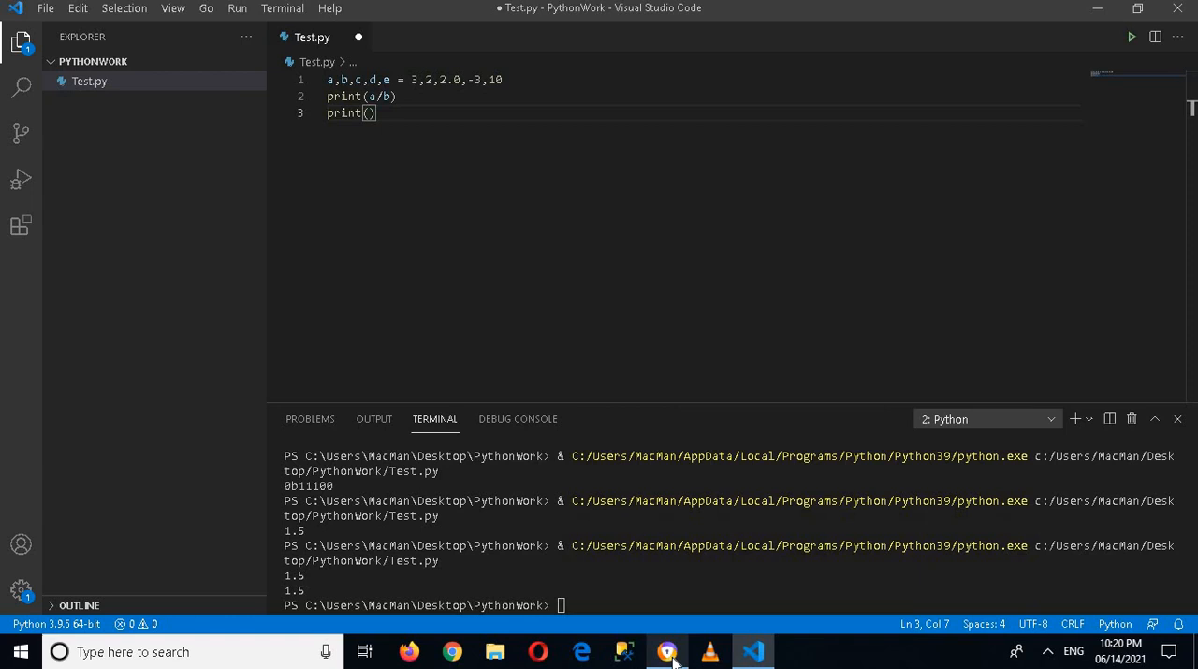
pyautogui.write('d')
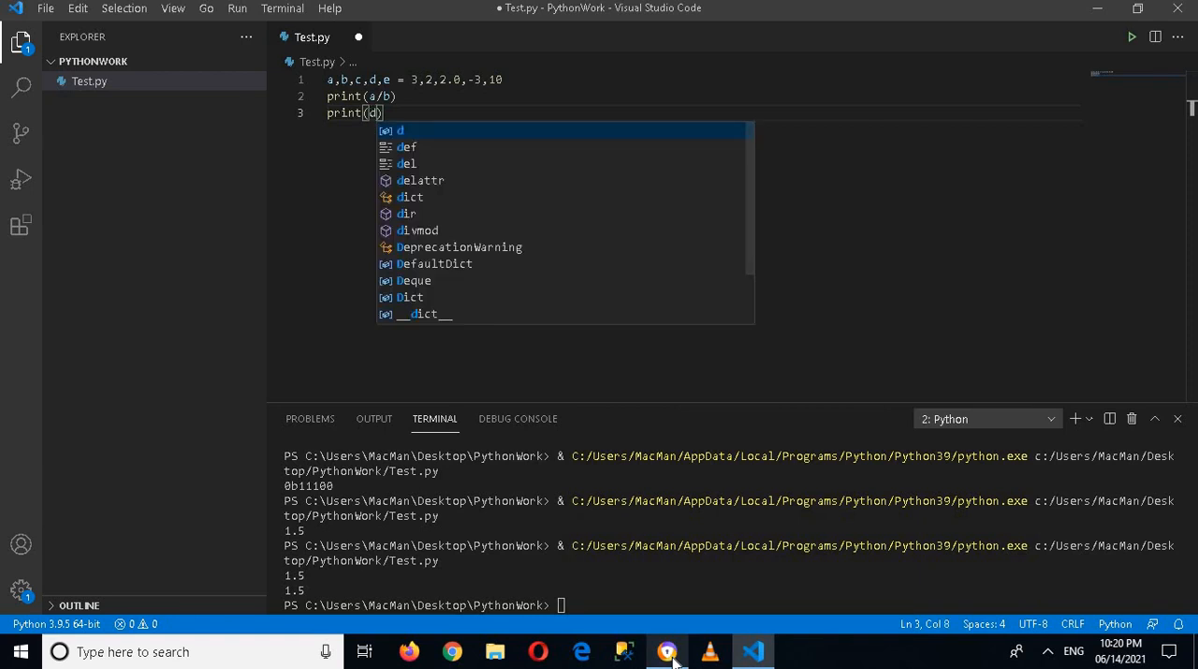
pyautogui.write('/b')
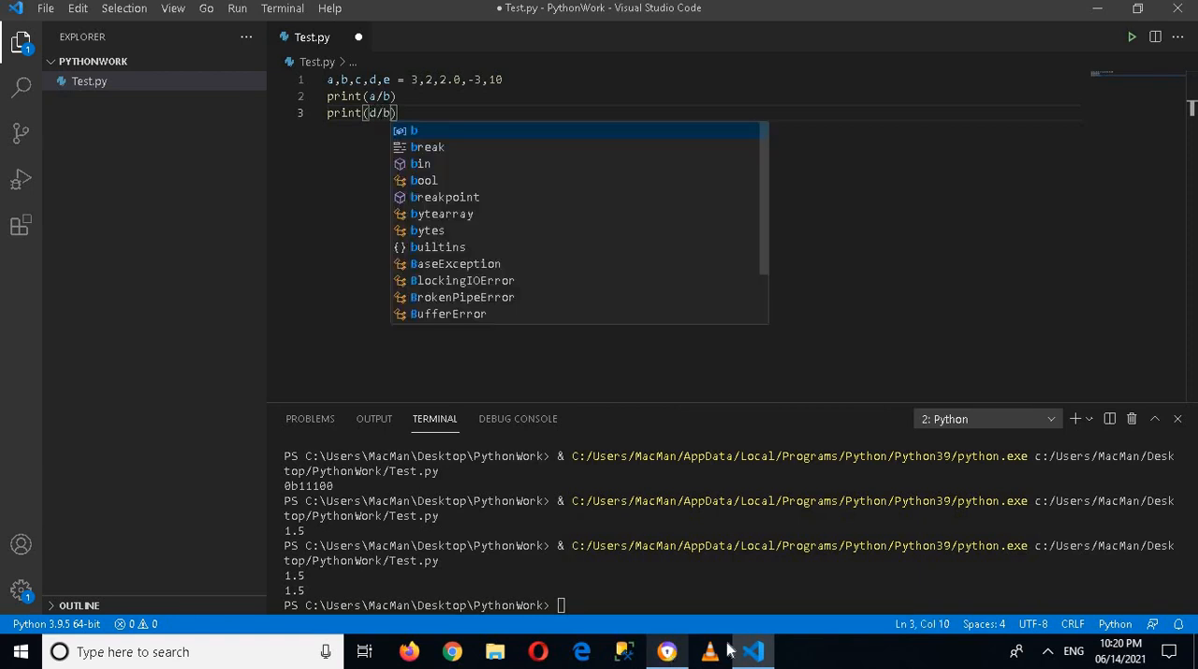
pyautogui.moveTo(1132, 37)
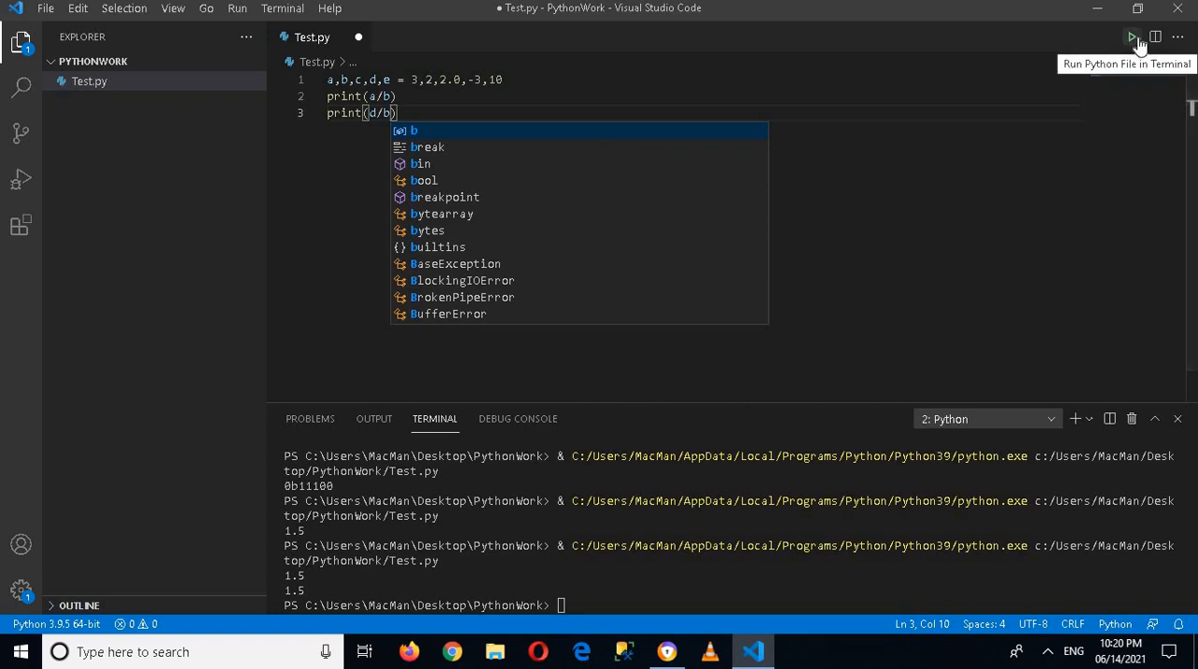
pyautogui.click(1132, 37)
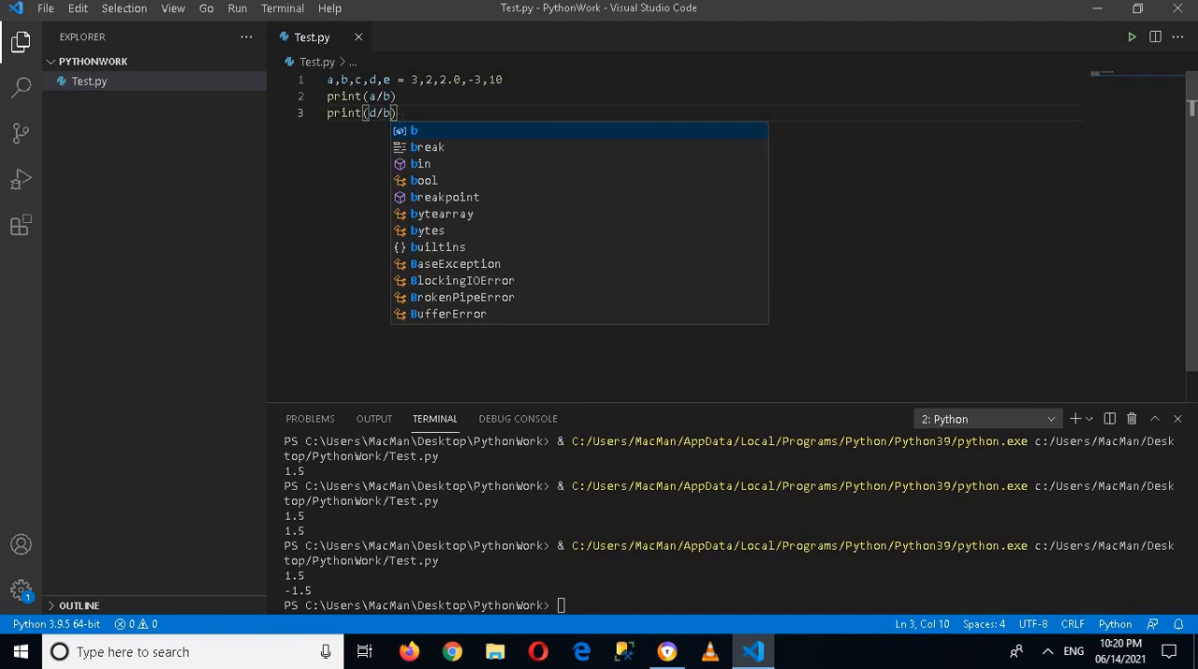
# Add print(e/c) on line 4 and rerun, so the output ends with 5.0
pyautogui.press('Escape')
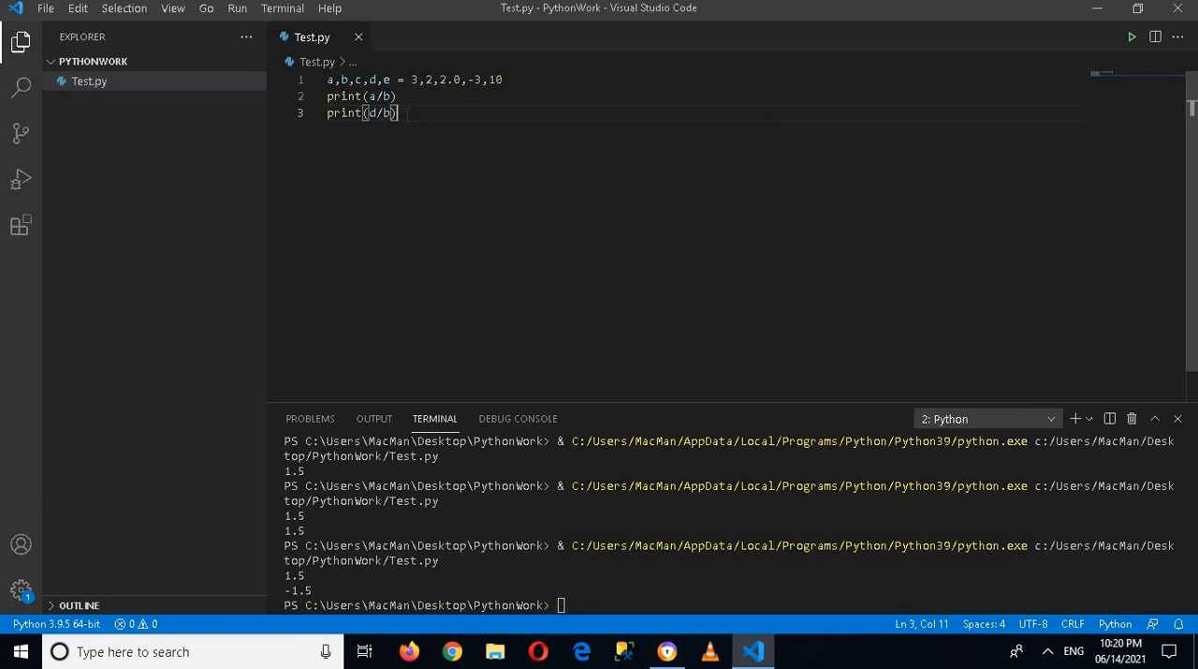
pyautogui.press('Enter')
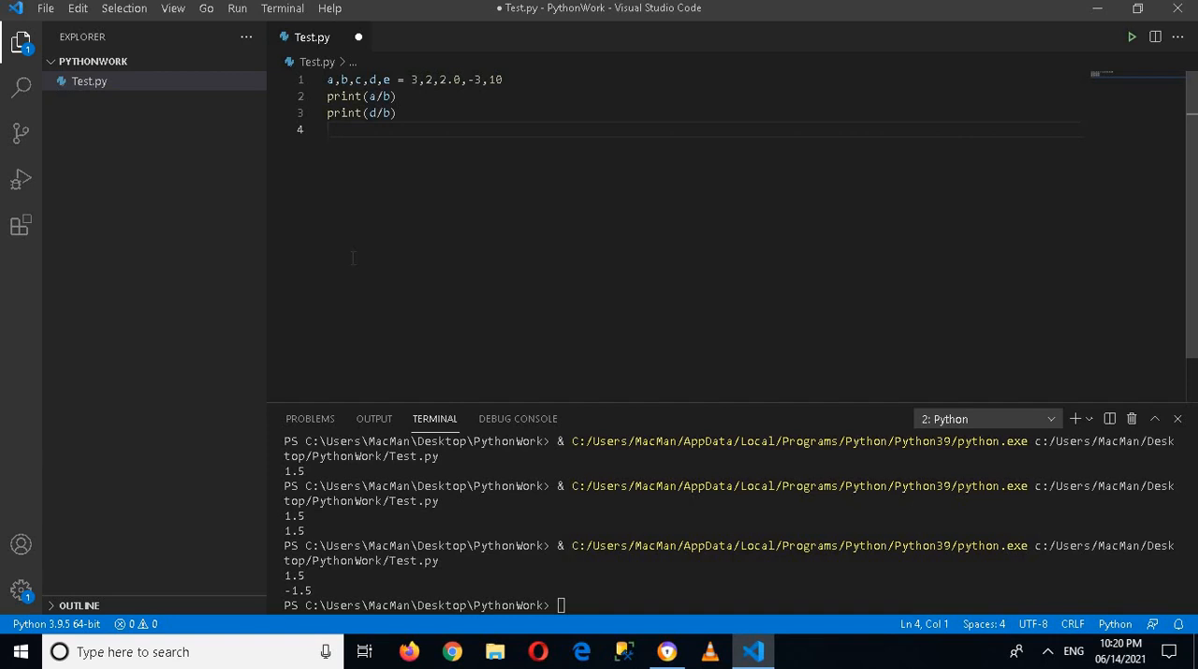
pyautogui.write('print')
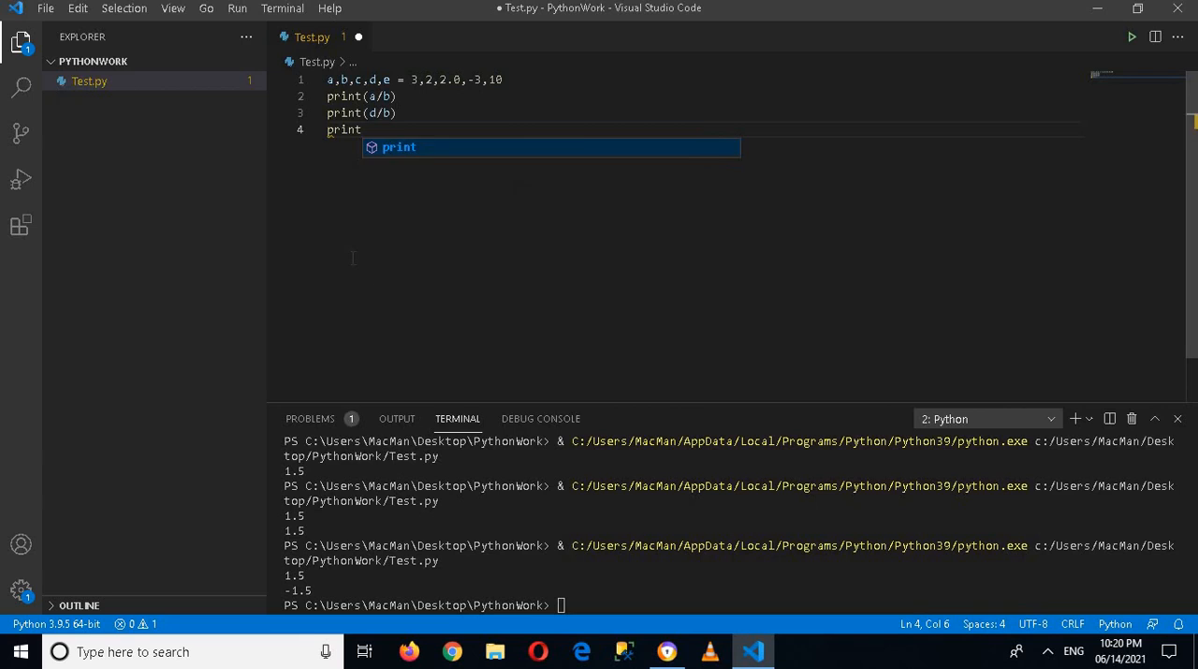
pyautogui.write('(')
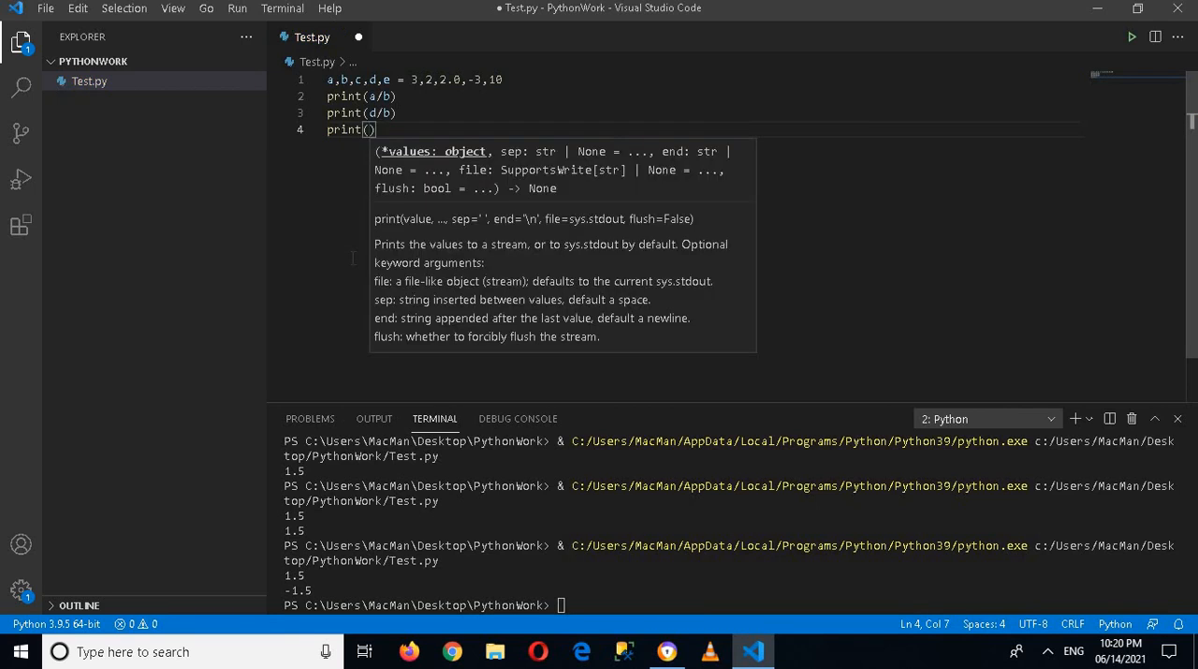
pyautogui.write('e/')
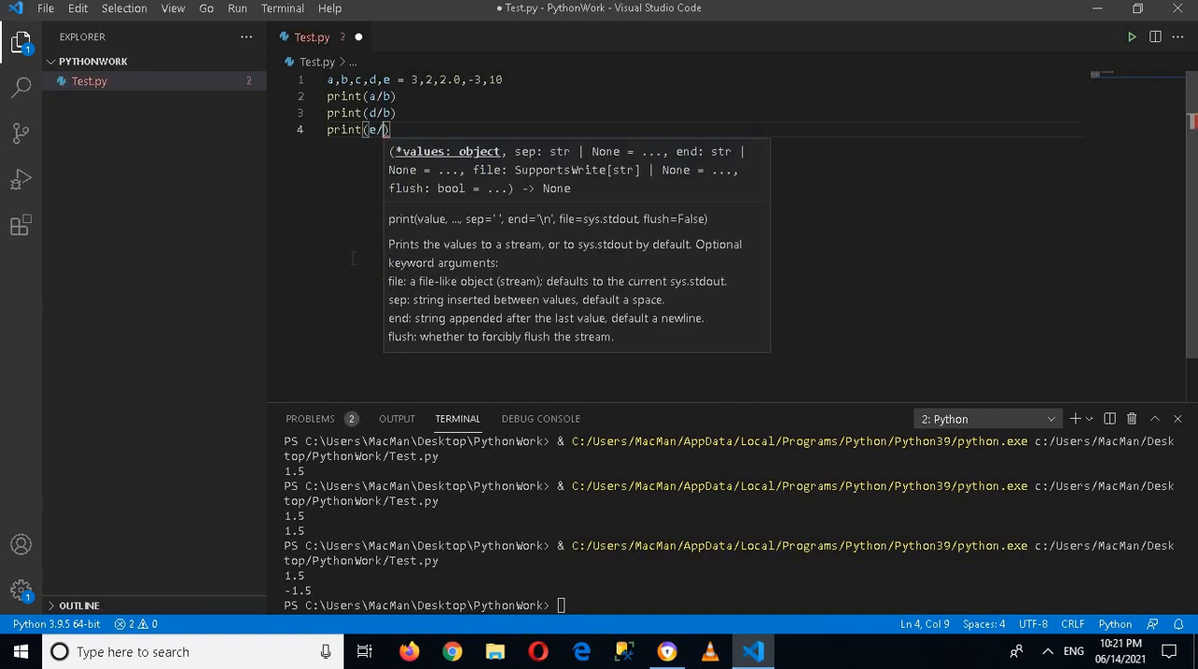
pyautogui.write('c')
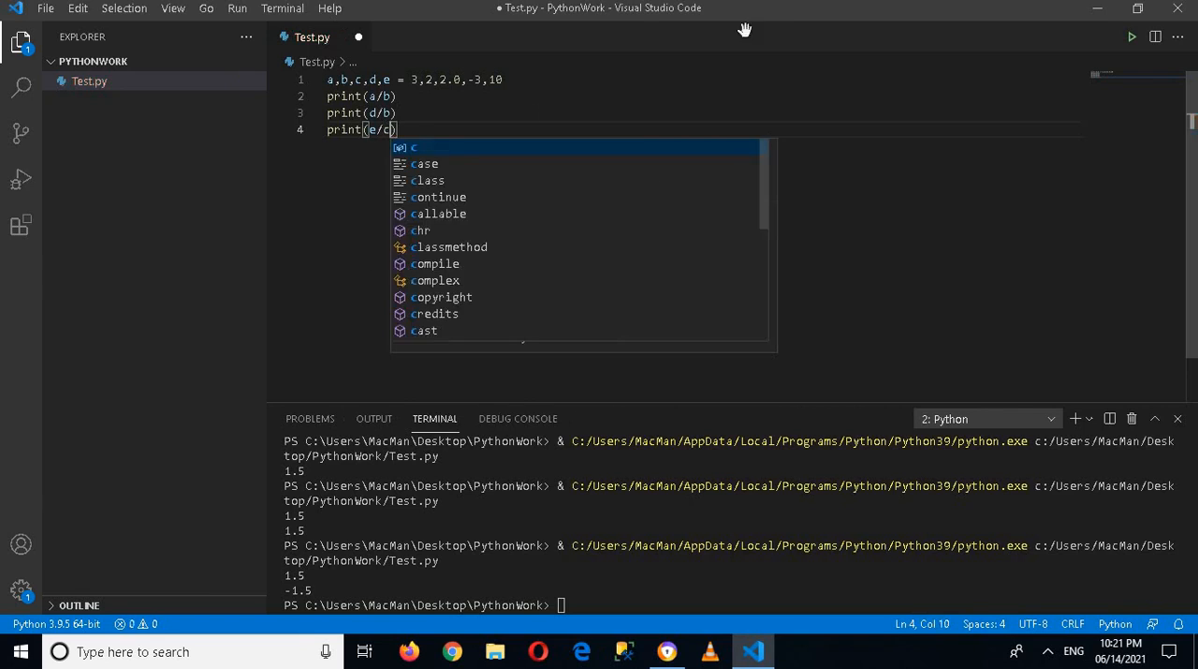
pyautogui.click(1132, 37)
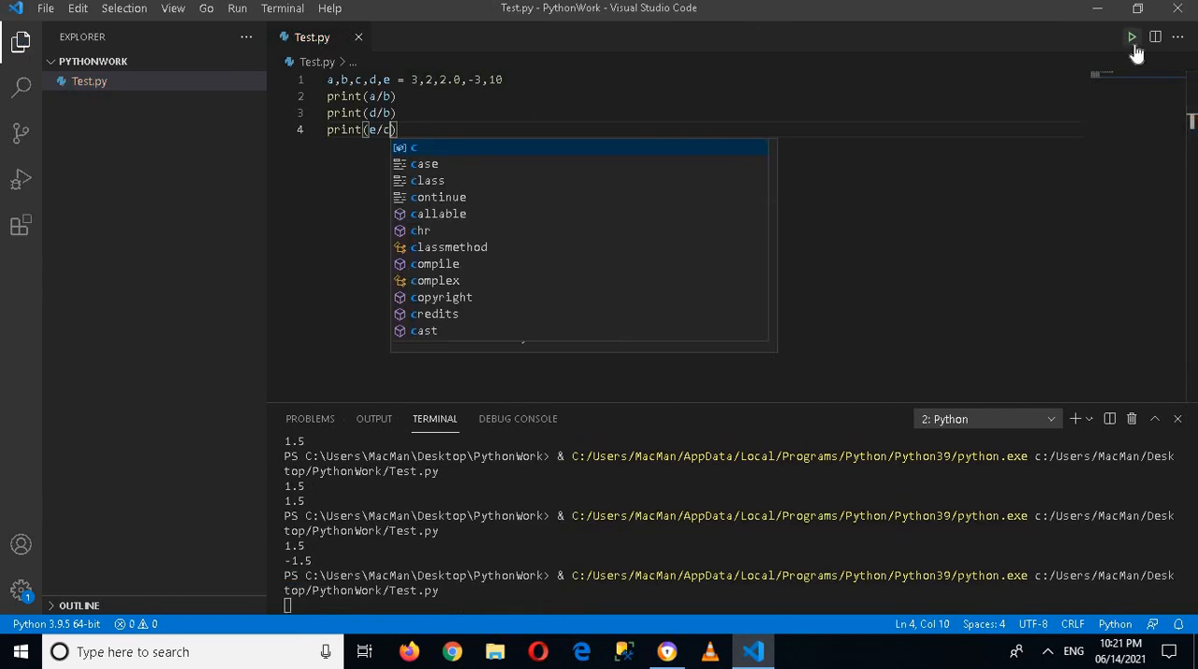
pyautogui.click(1131, 38)
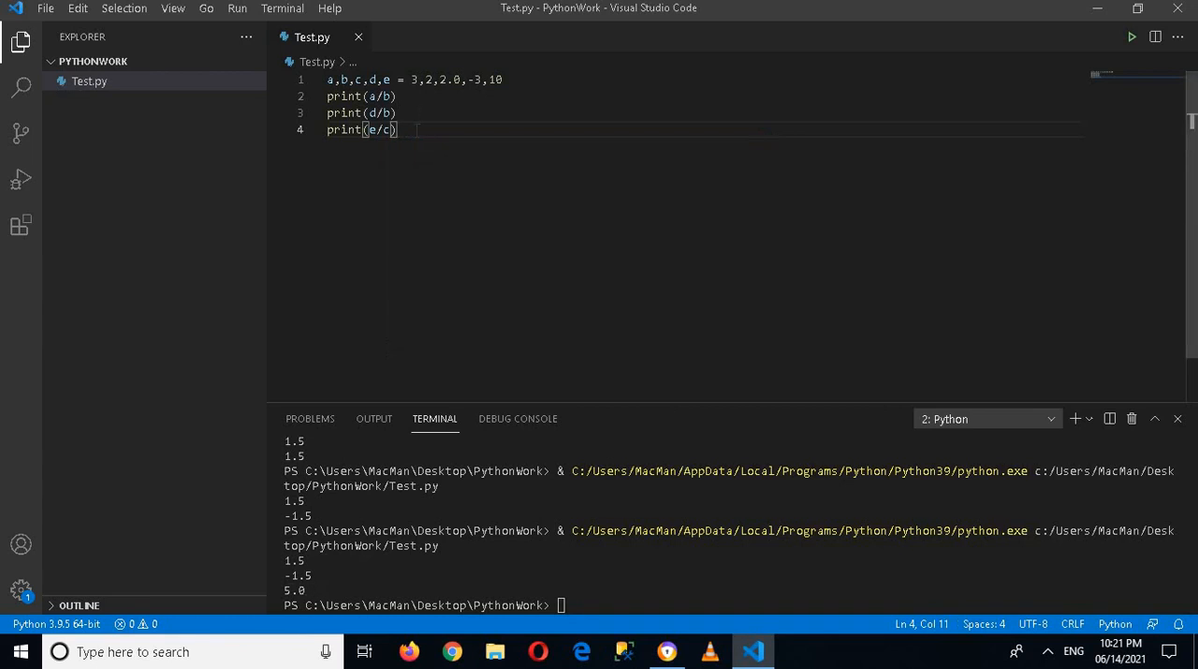
# Add print(e/b) on line 5 and rerun, printing 1.5, -1.5, 5.0, 5.0
pyautogui.write('print')
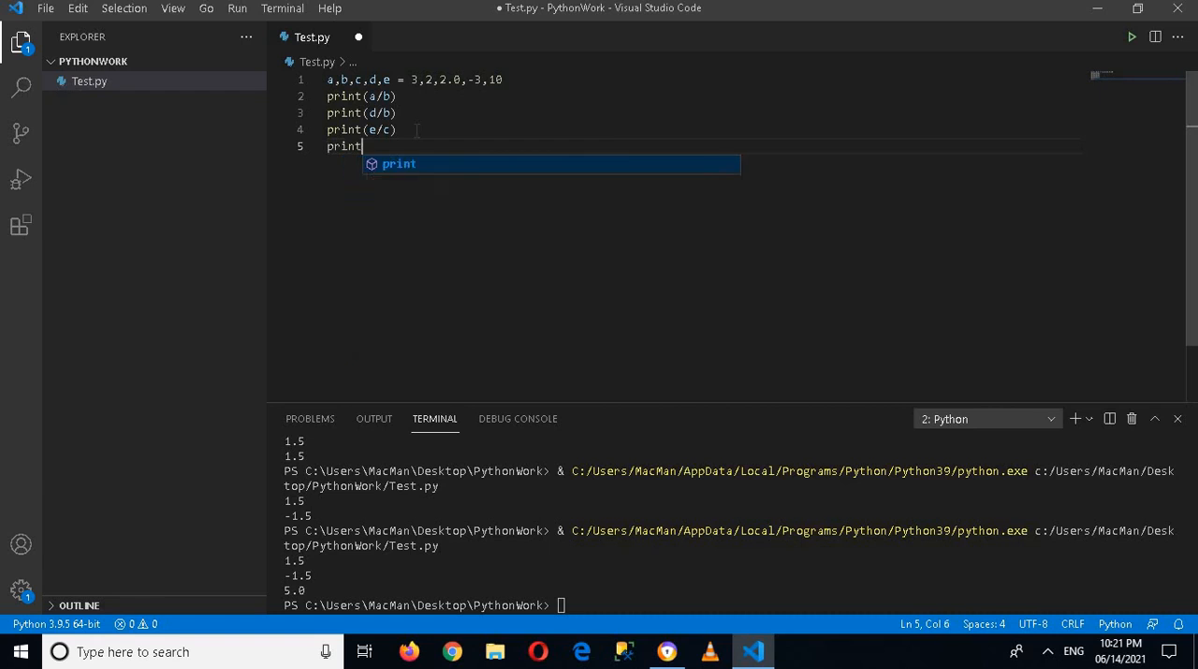
pyautogui.write('(e.')
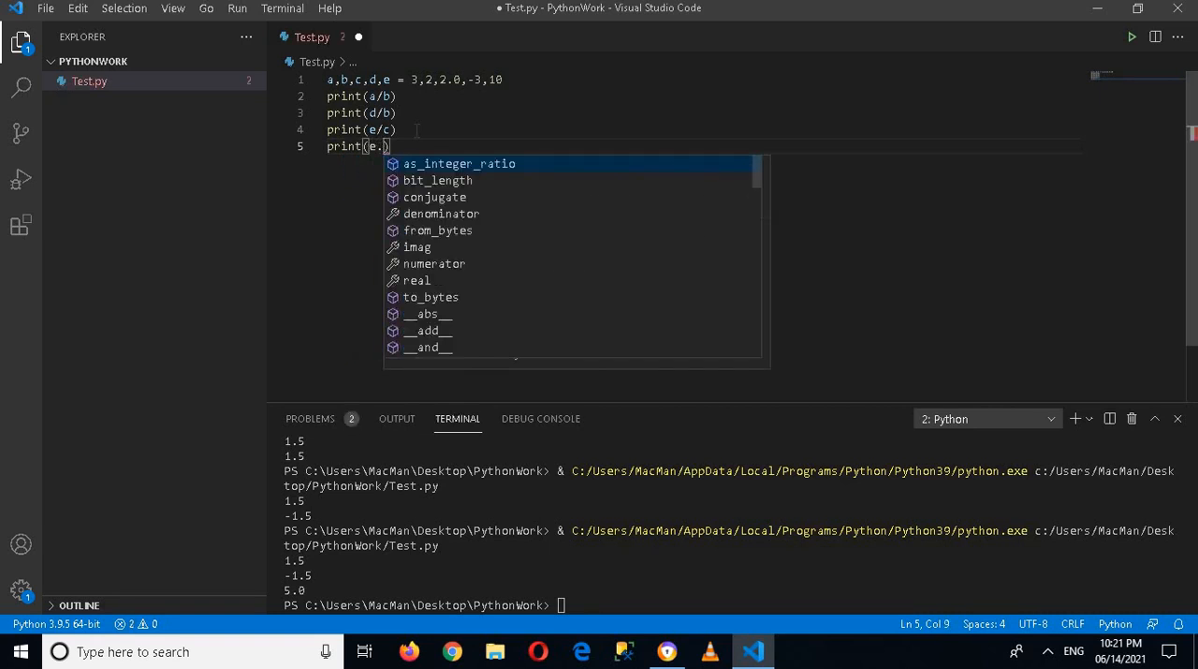
pyautogui.write('b')
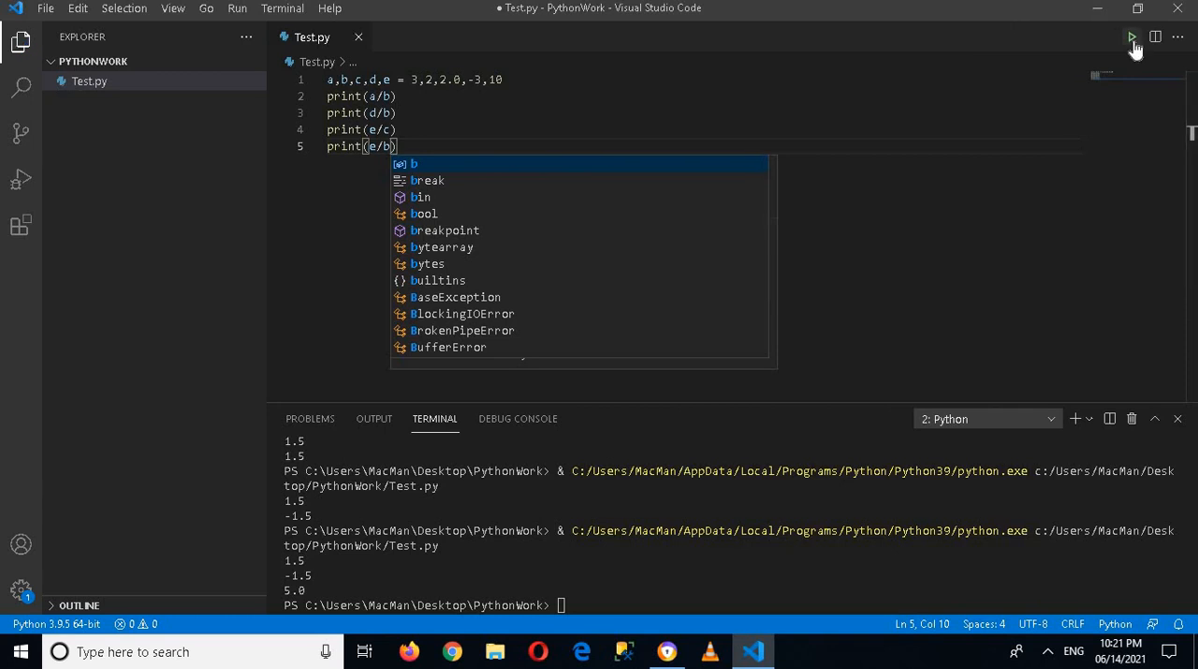
pyautogui.click(1132, 37)
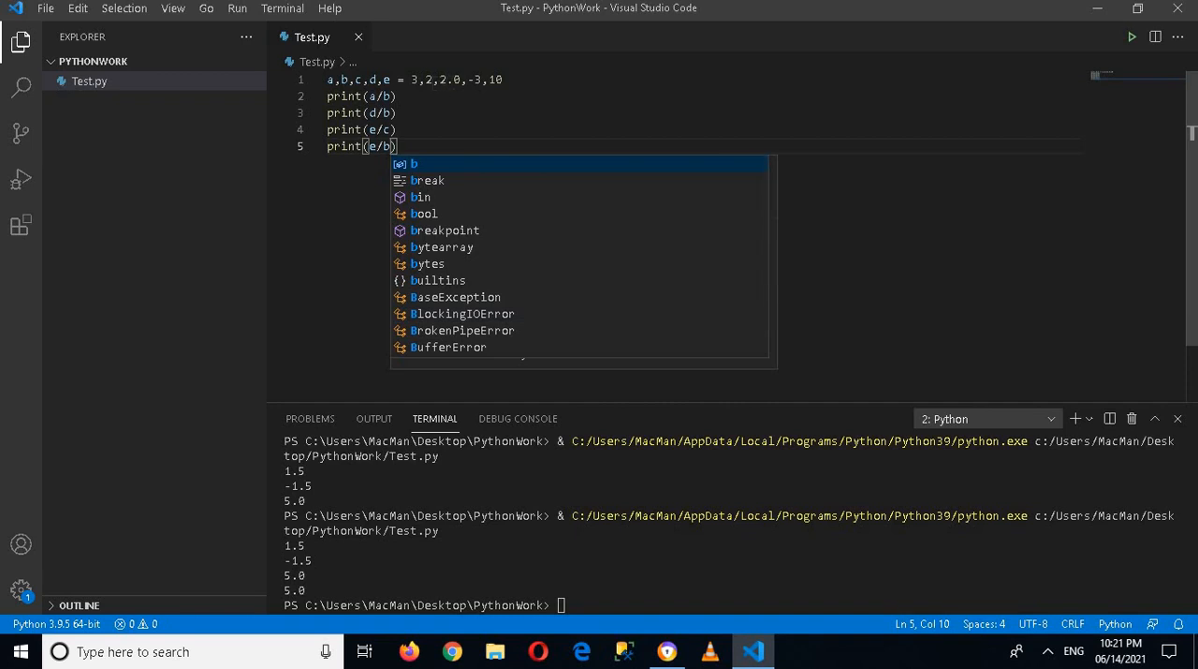
pyautogui.press('Escape')
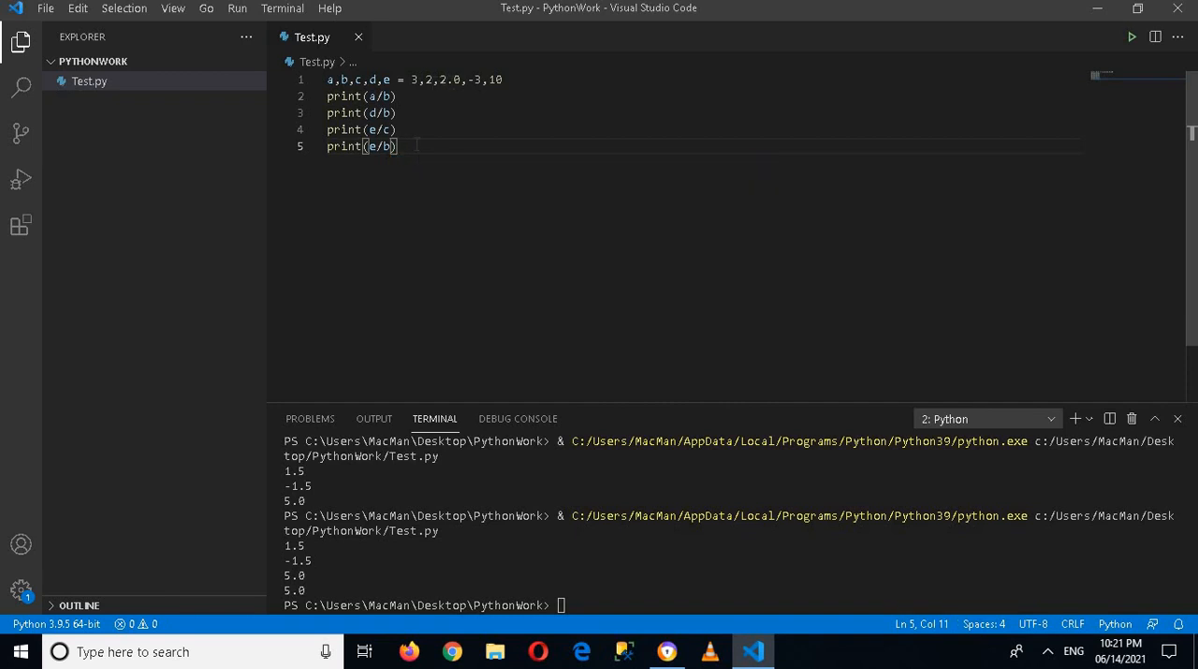
# Write print(b/e) on line 6 with IntelliSense help, without running it
pyautogui.write('p')
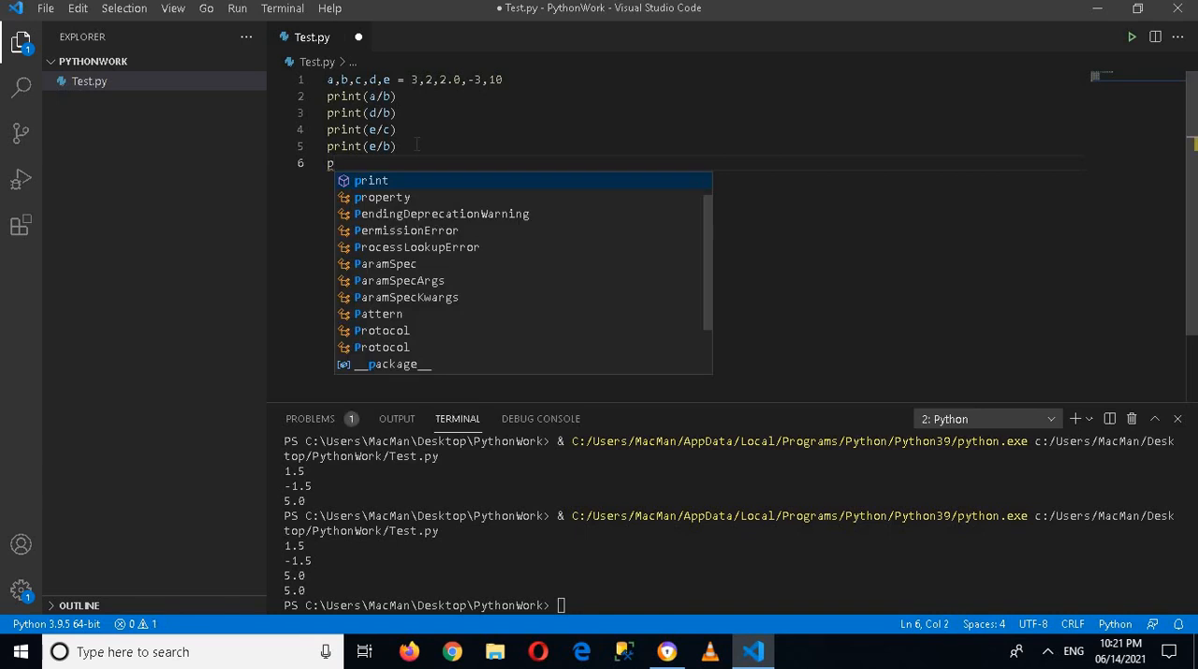
pyautogui.write('rint')
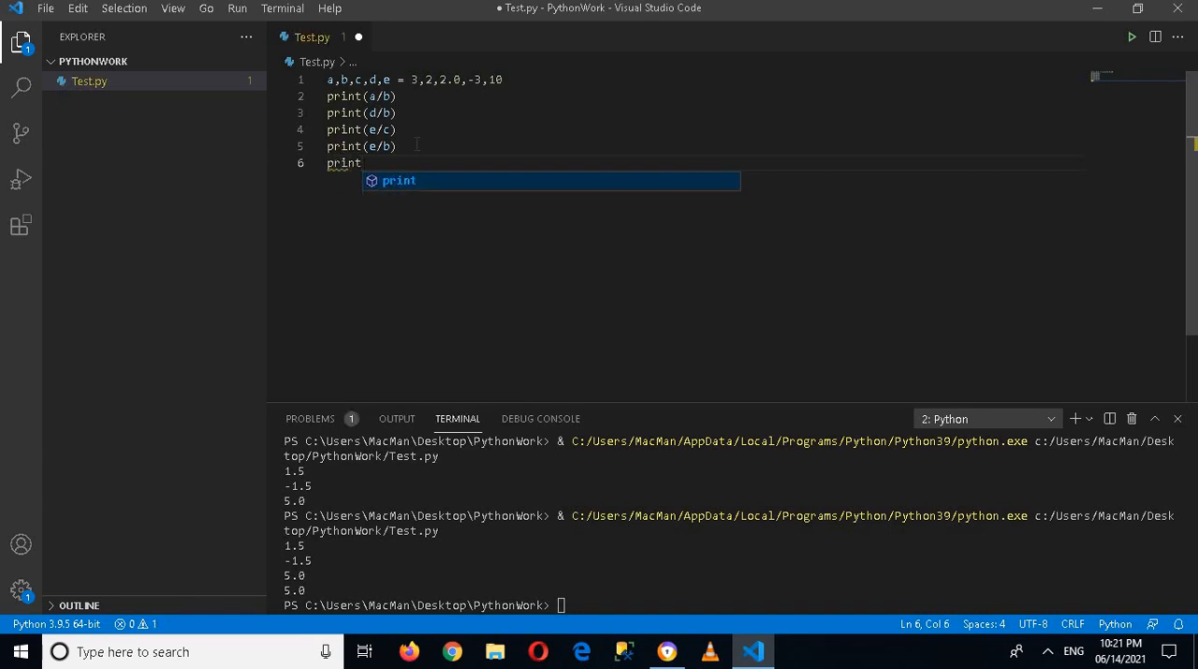
pyautogui.write('(b')
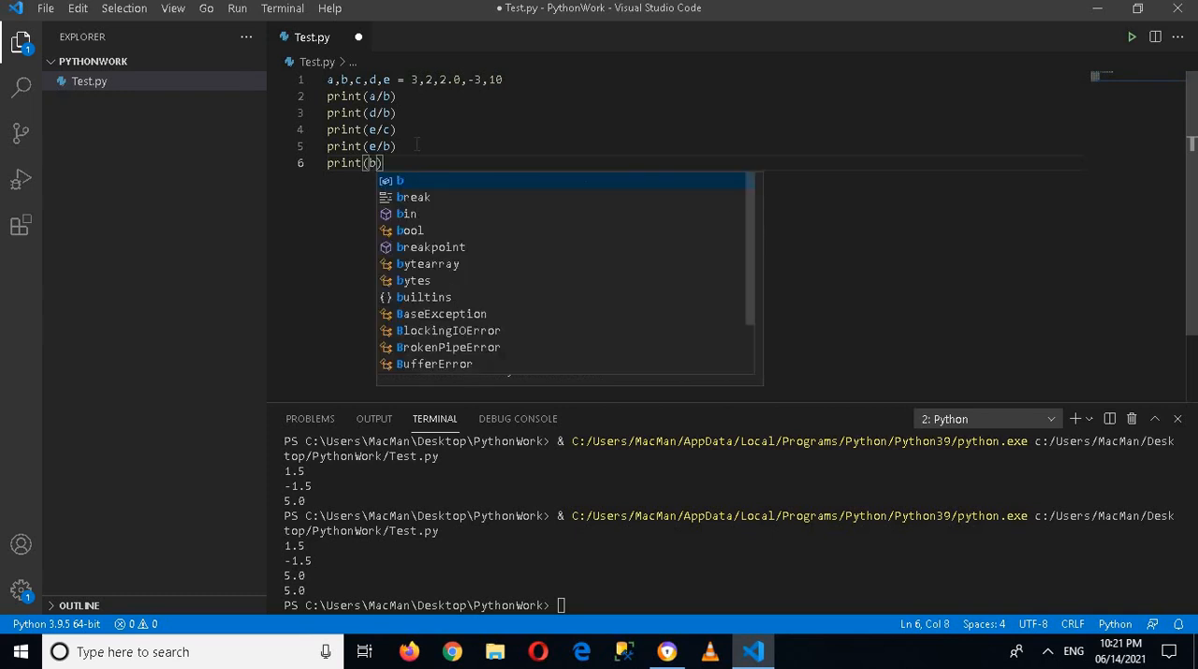
pyautogui.write('/e')
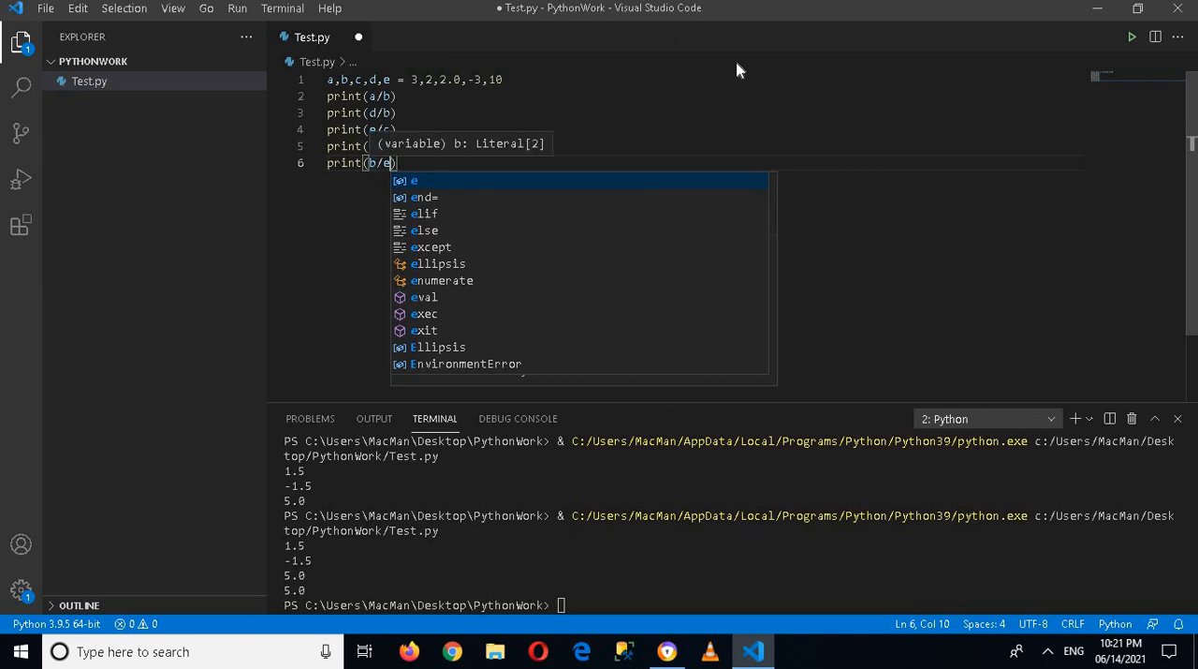
pyautogui.moveTo(1131, 39)
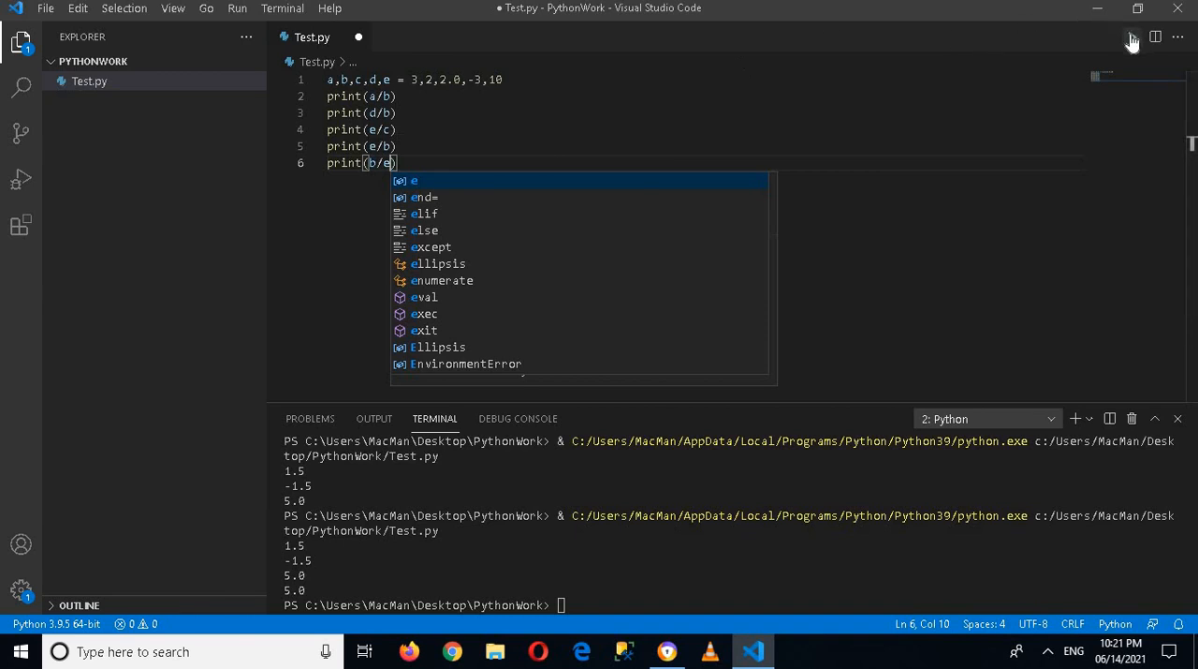